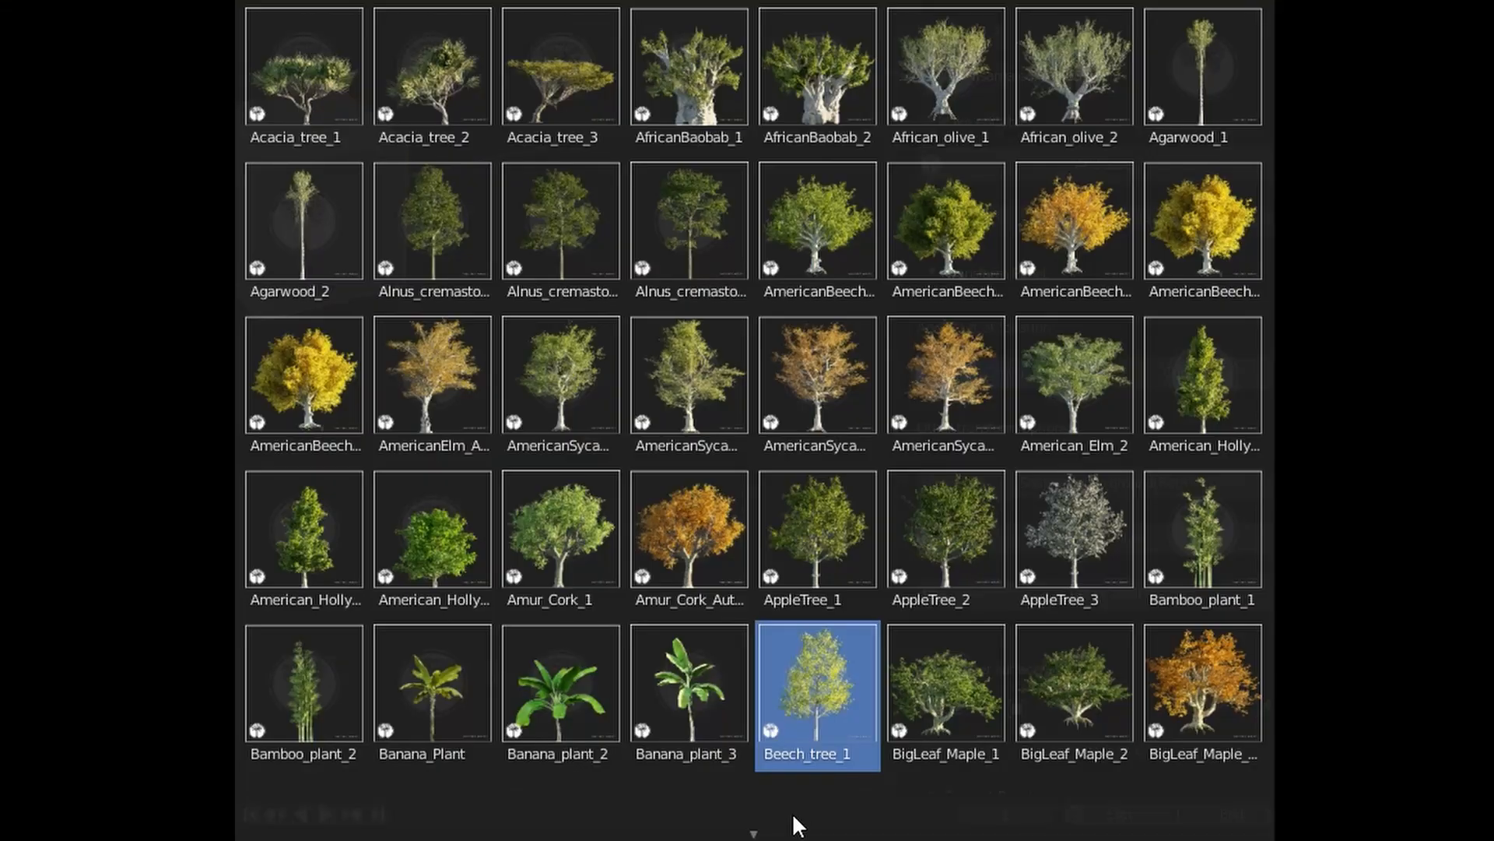
# Step: Scroll the Nisarga Trees grid and add the American_Holly_1 tree to the scene
pyautogui.scroll(-3)
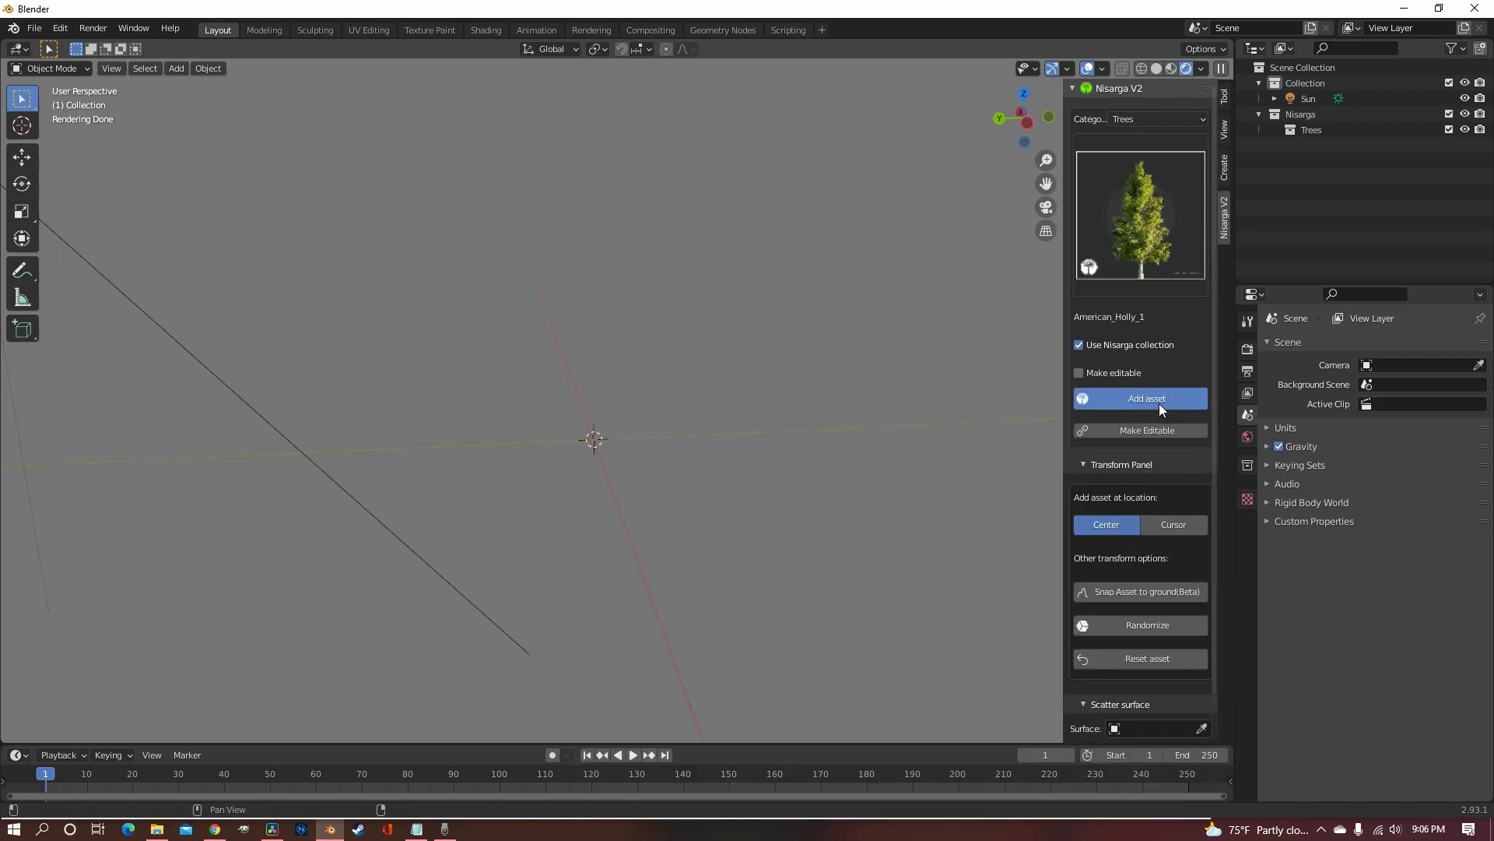
pyautogui.click(1140, 398)
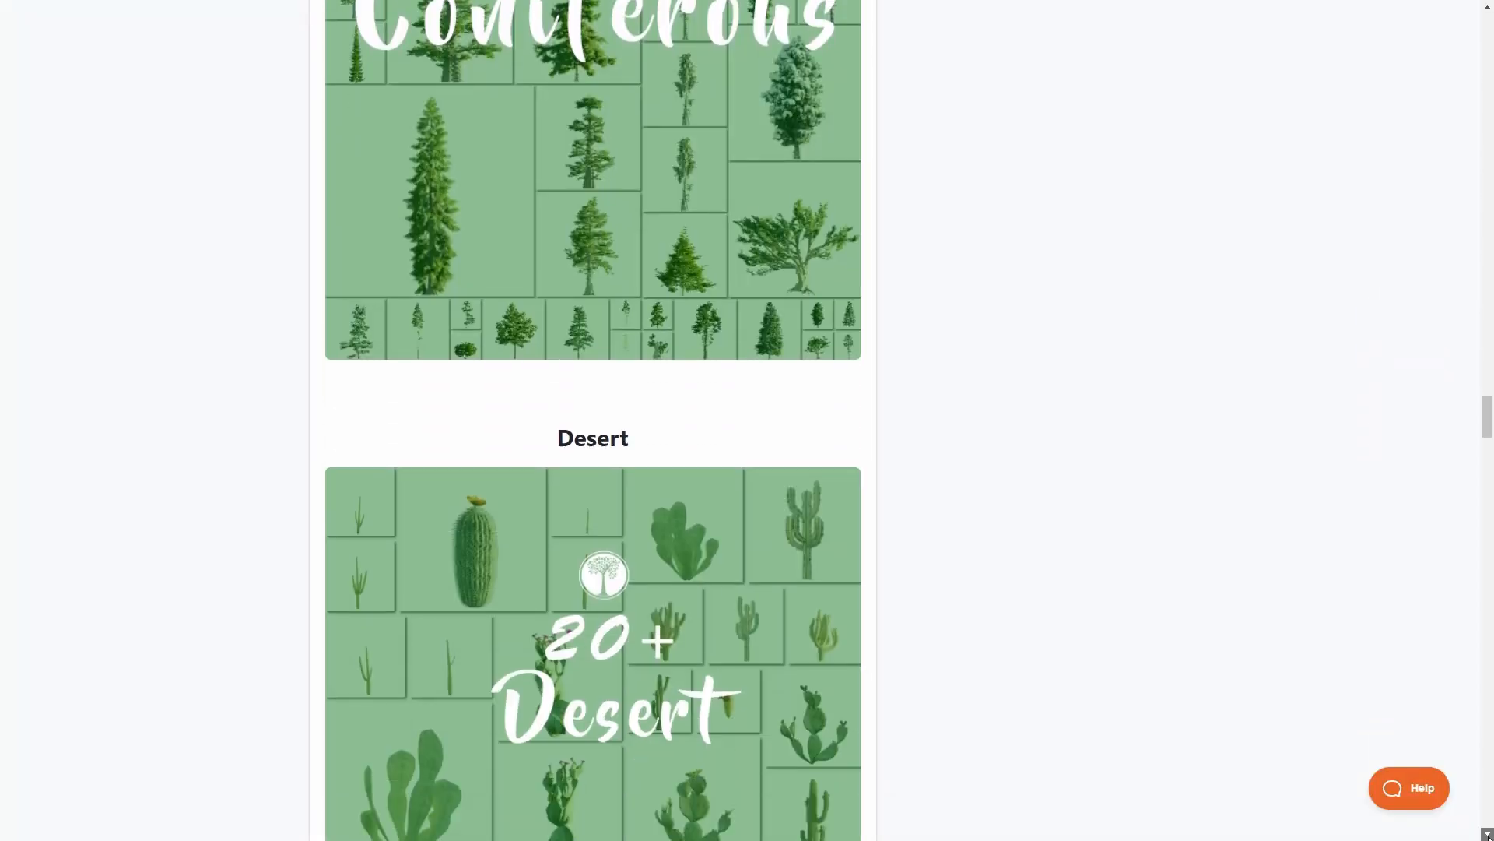
pyautogui.scroll(-3)
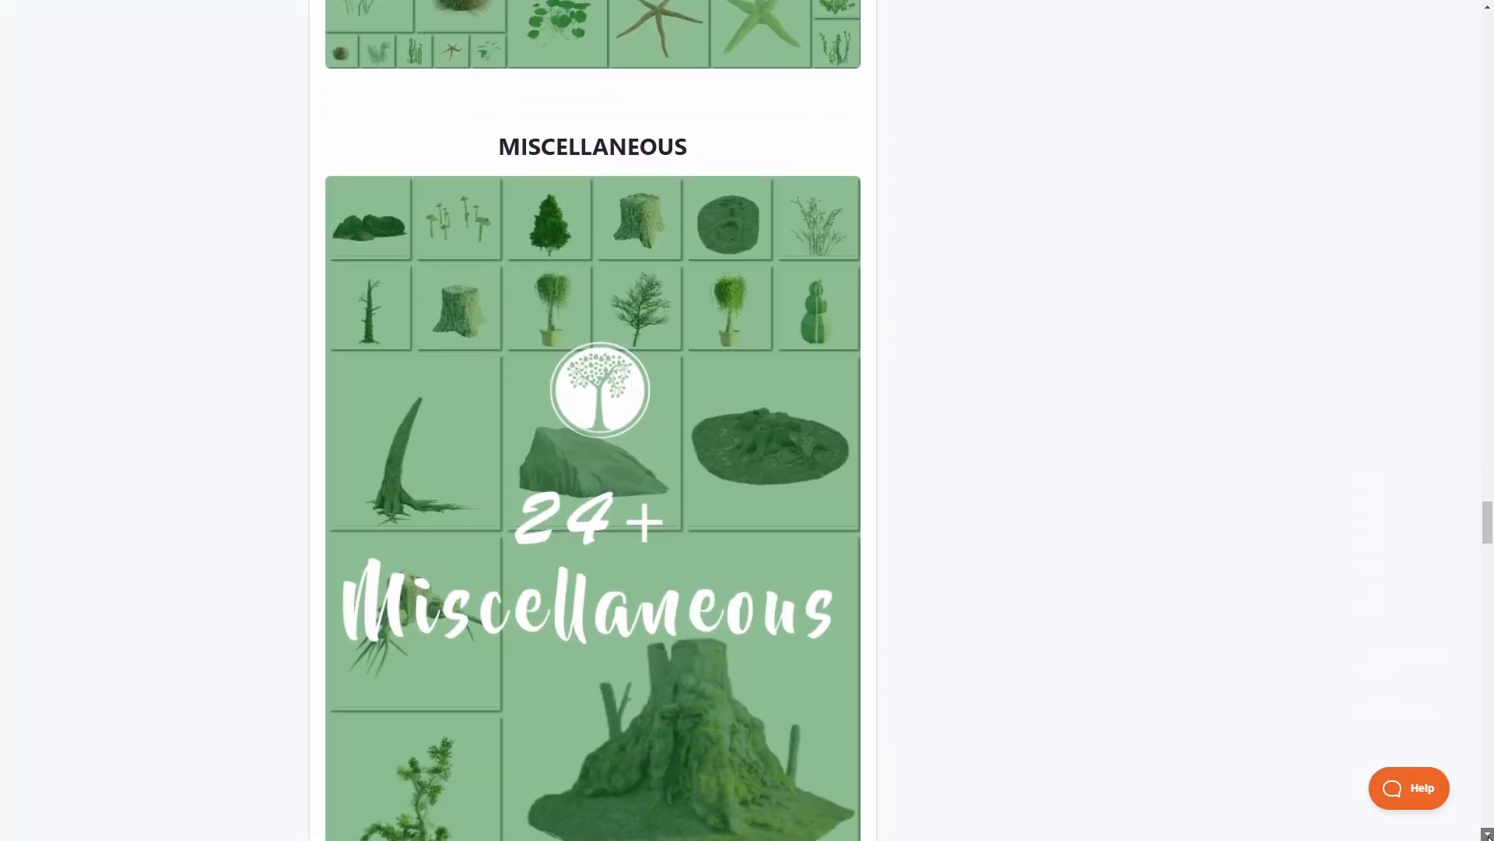
pyautogui.scroll(-3)
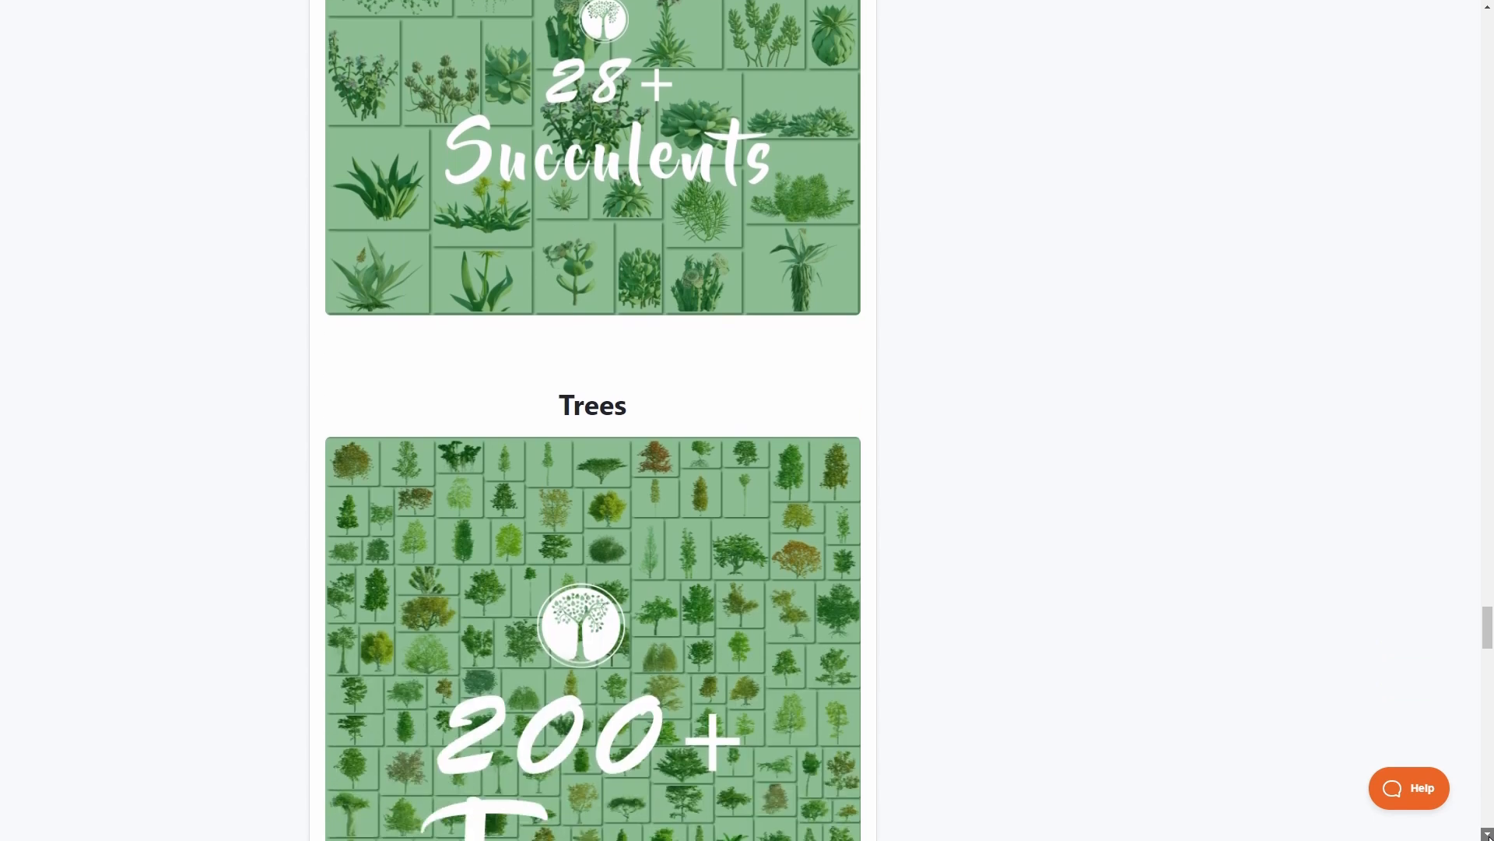
pyautogui.scroll(-3)
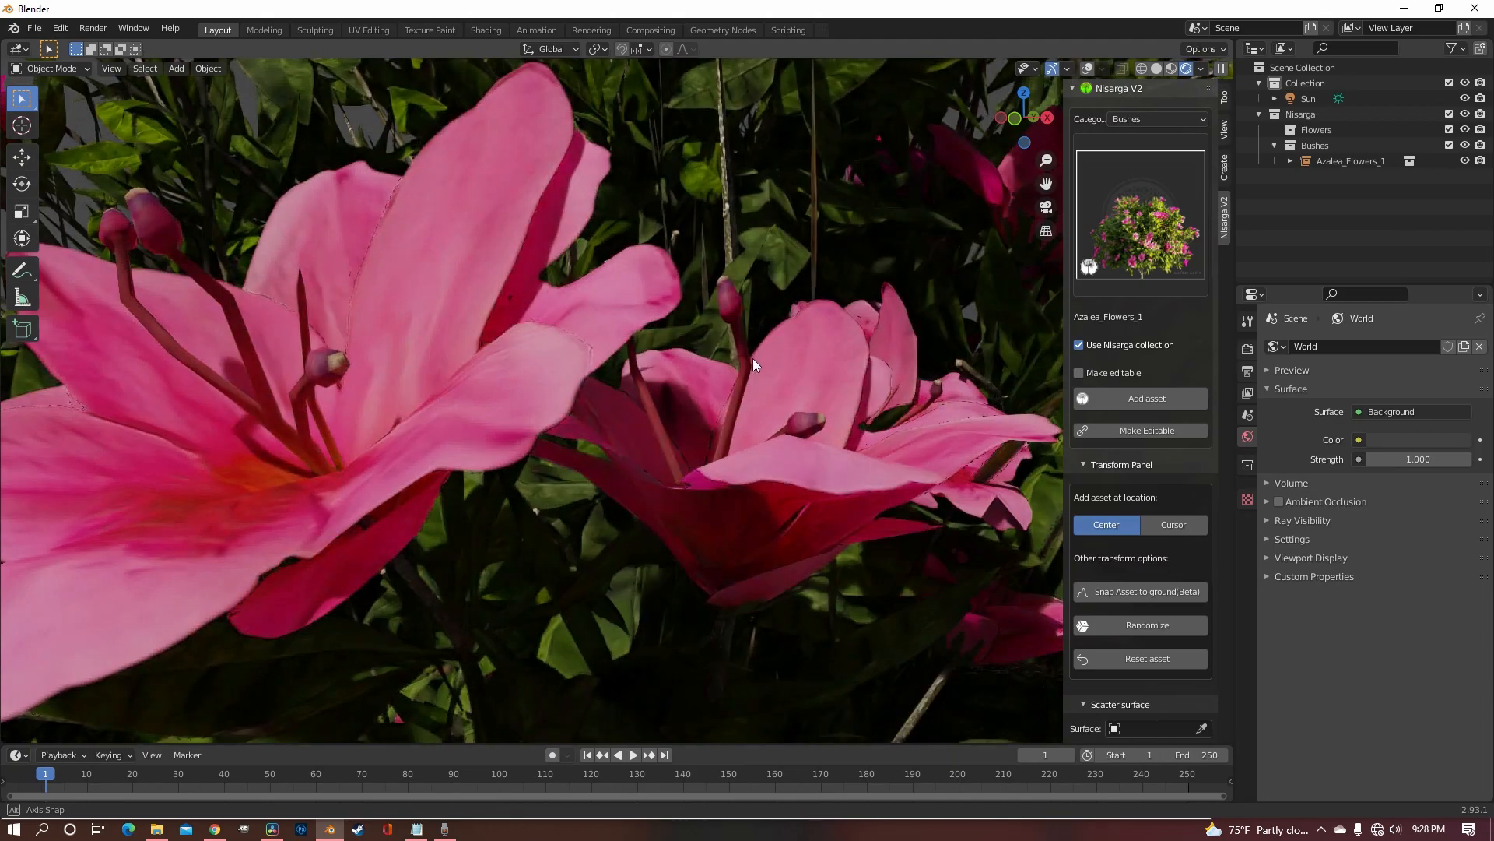
pyautogui.moveTo(752, 365); pyautogui.dragTo(913, 258)
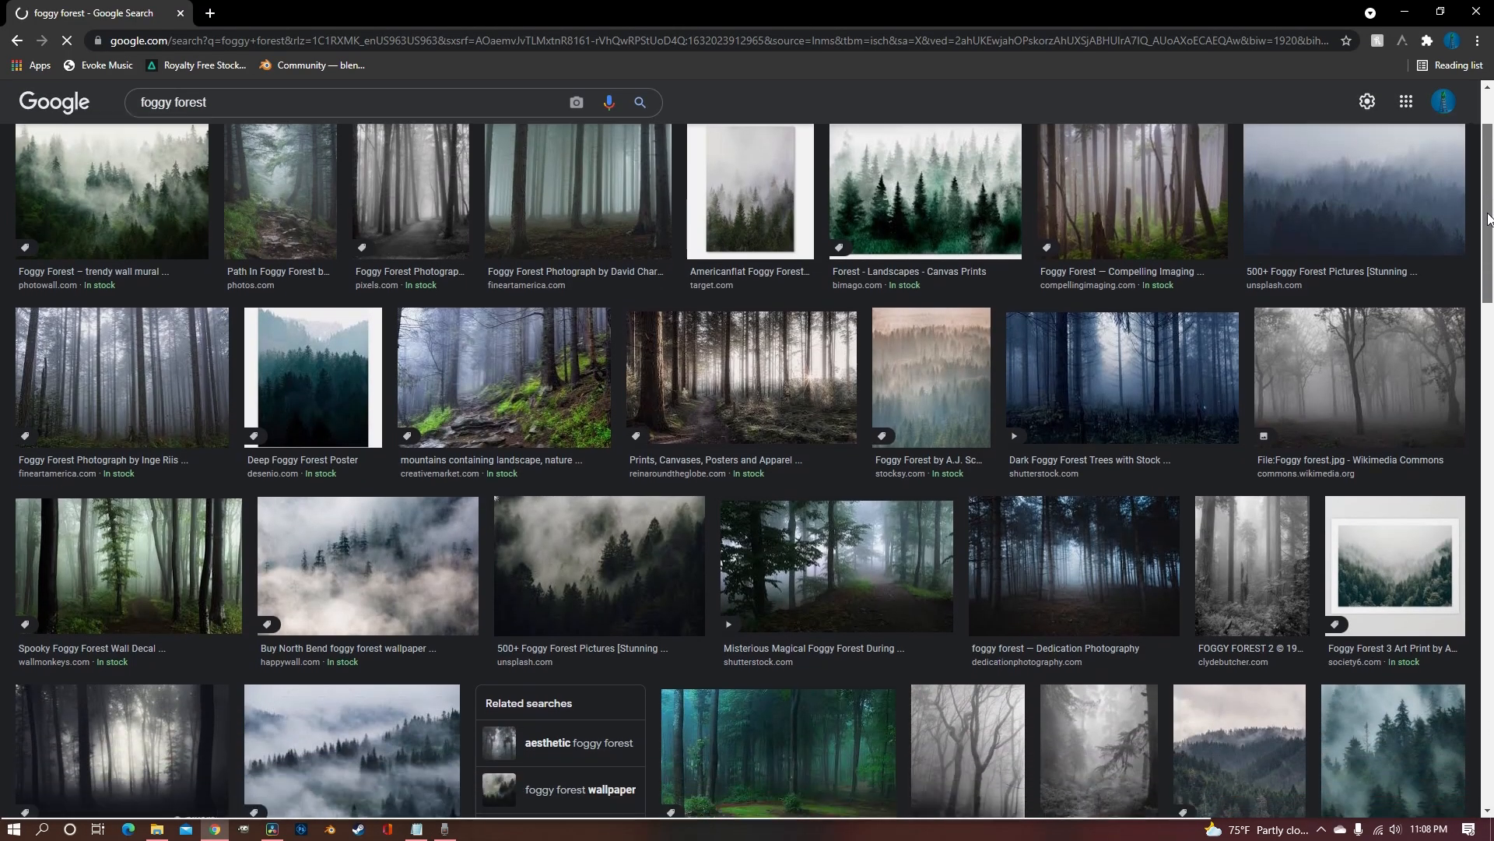
# Step: Scroll through the Google Images results for 'foggy forest'
pyautogui.scroll(-3)
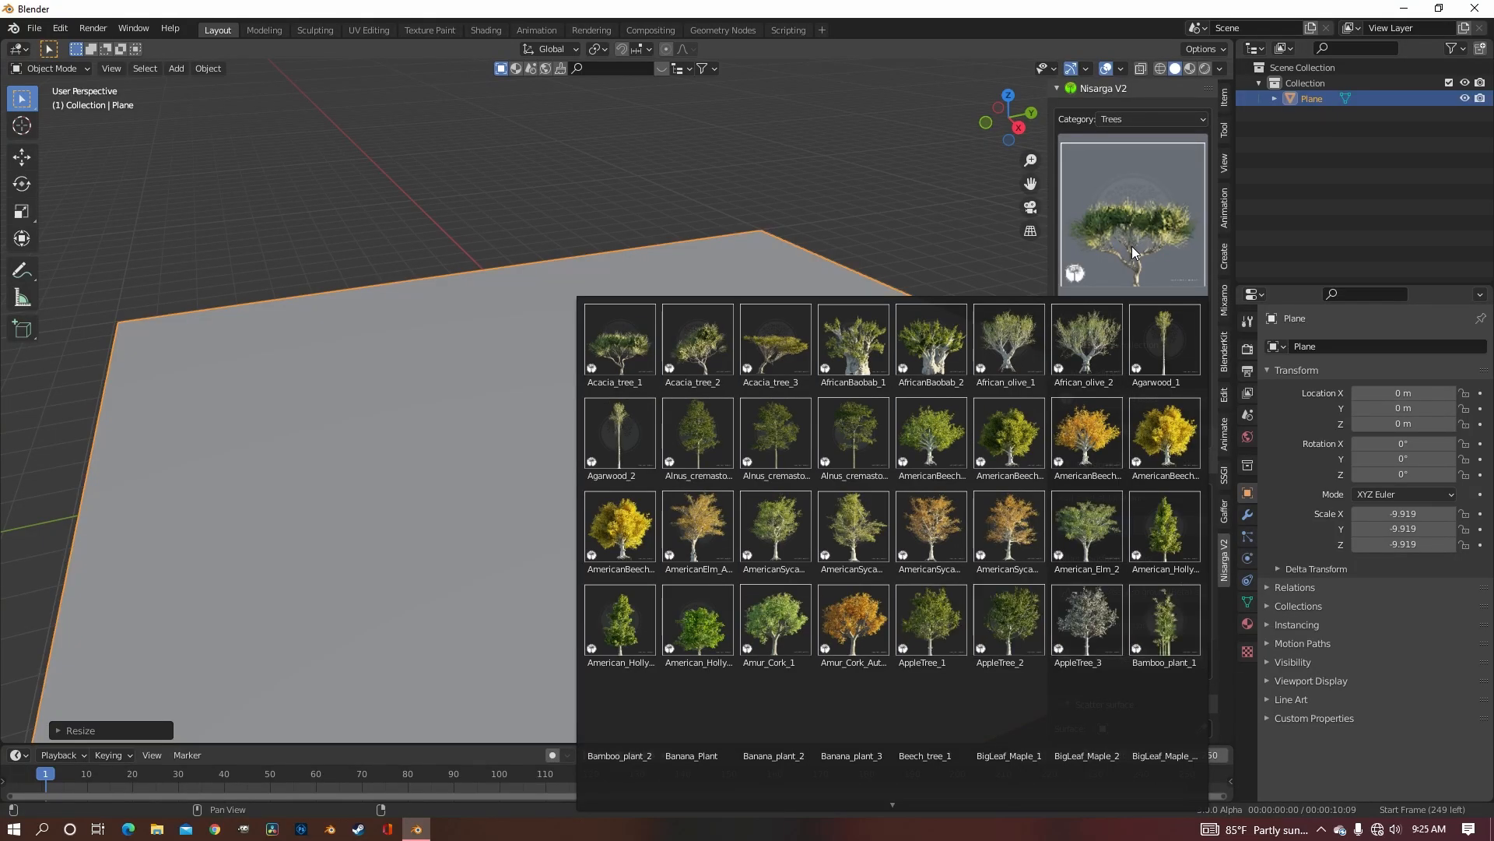
# Step: Pick Northern_red_oak from the Trees grid and add it onto the plane
pyautogui.click(1008, 526)
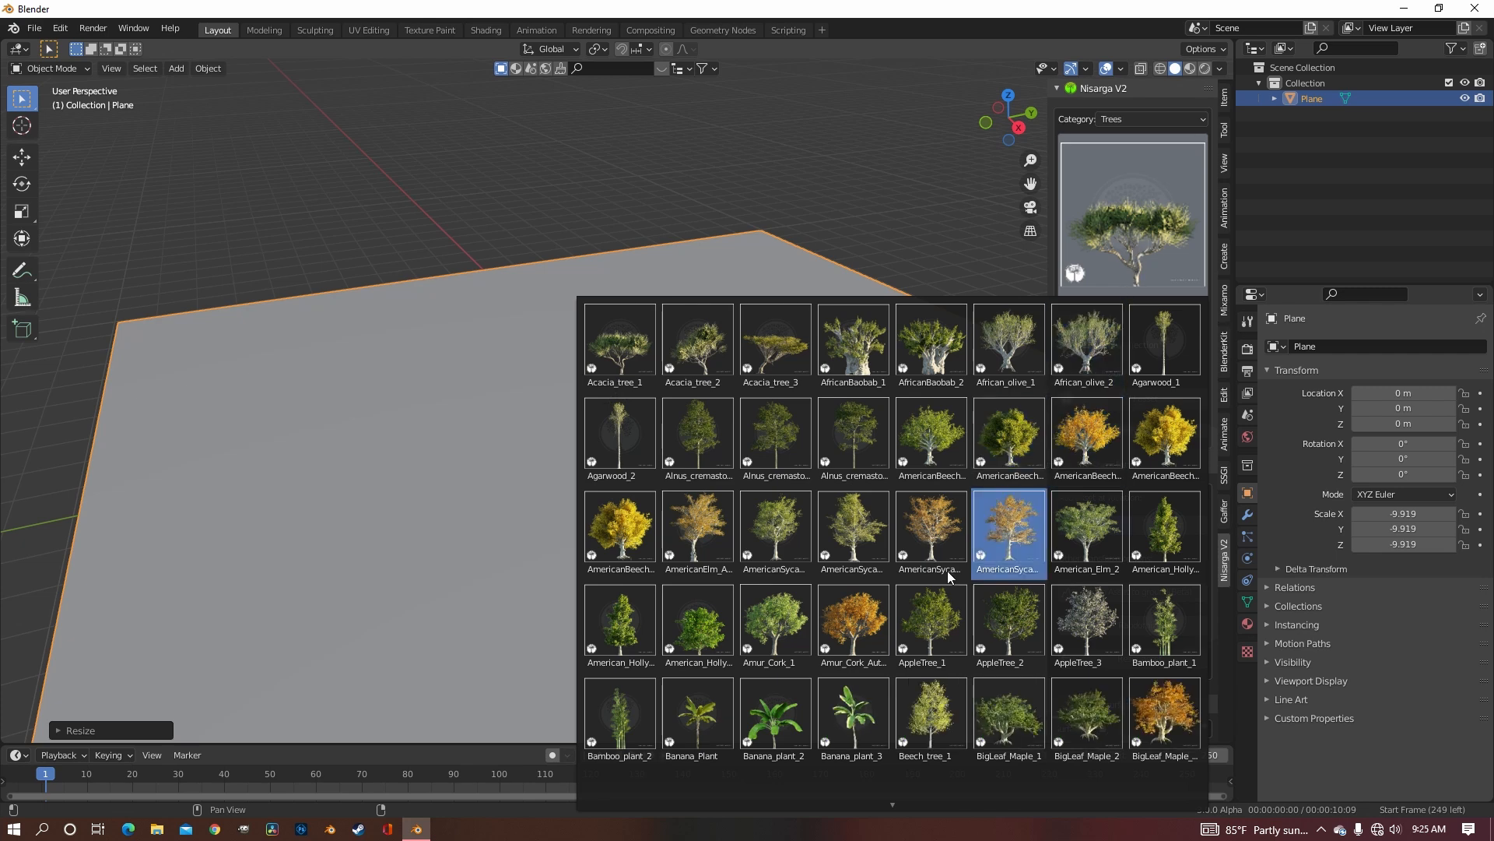
pyautogui.scroll(-3)
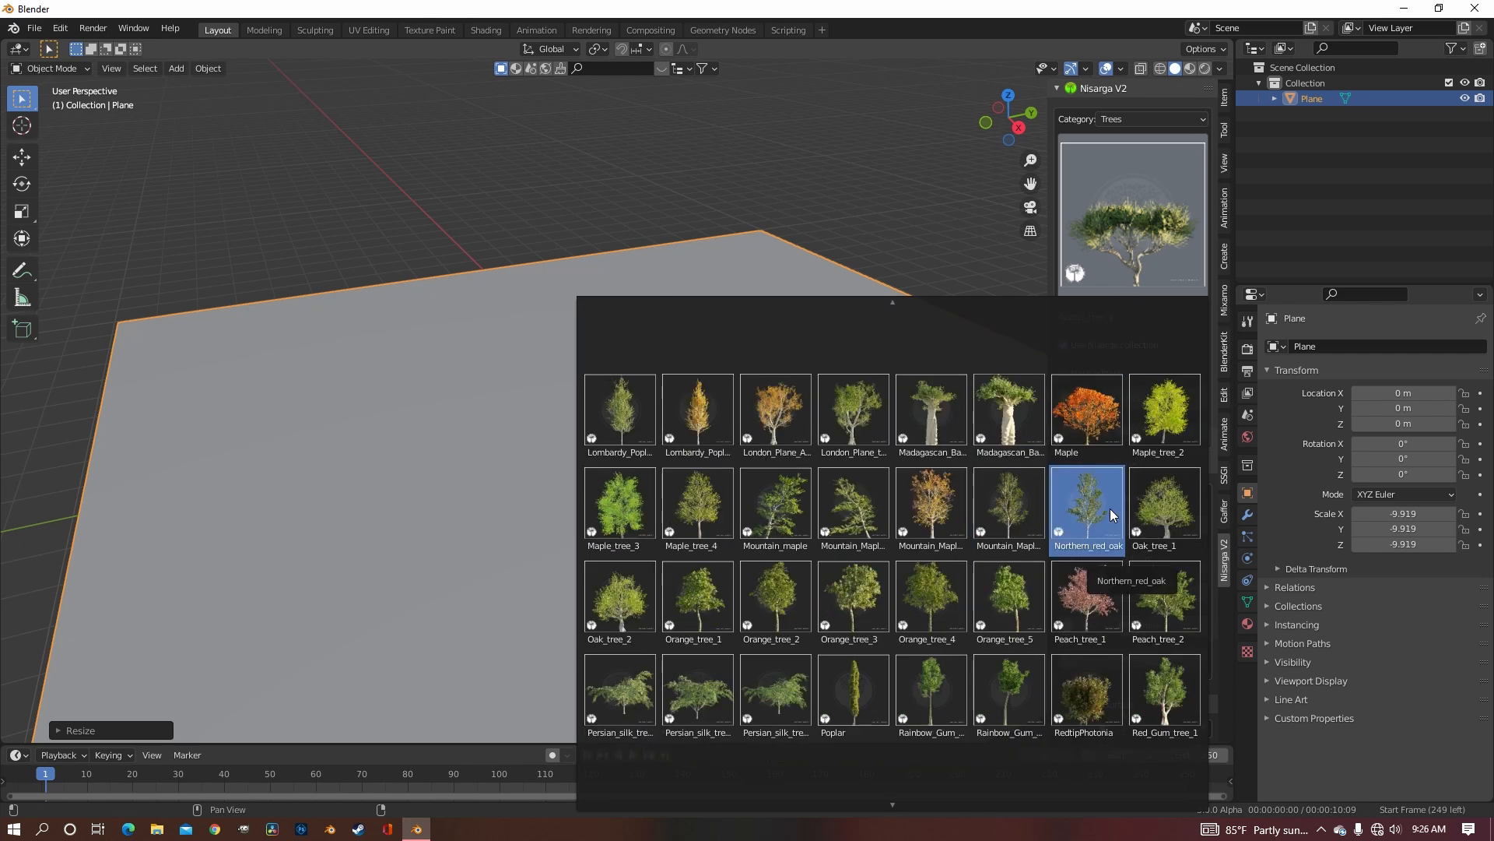
pyautogui.click(1086, 510)
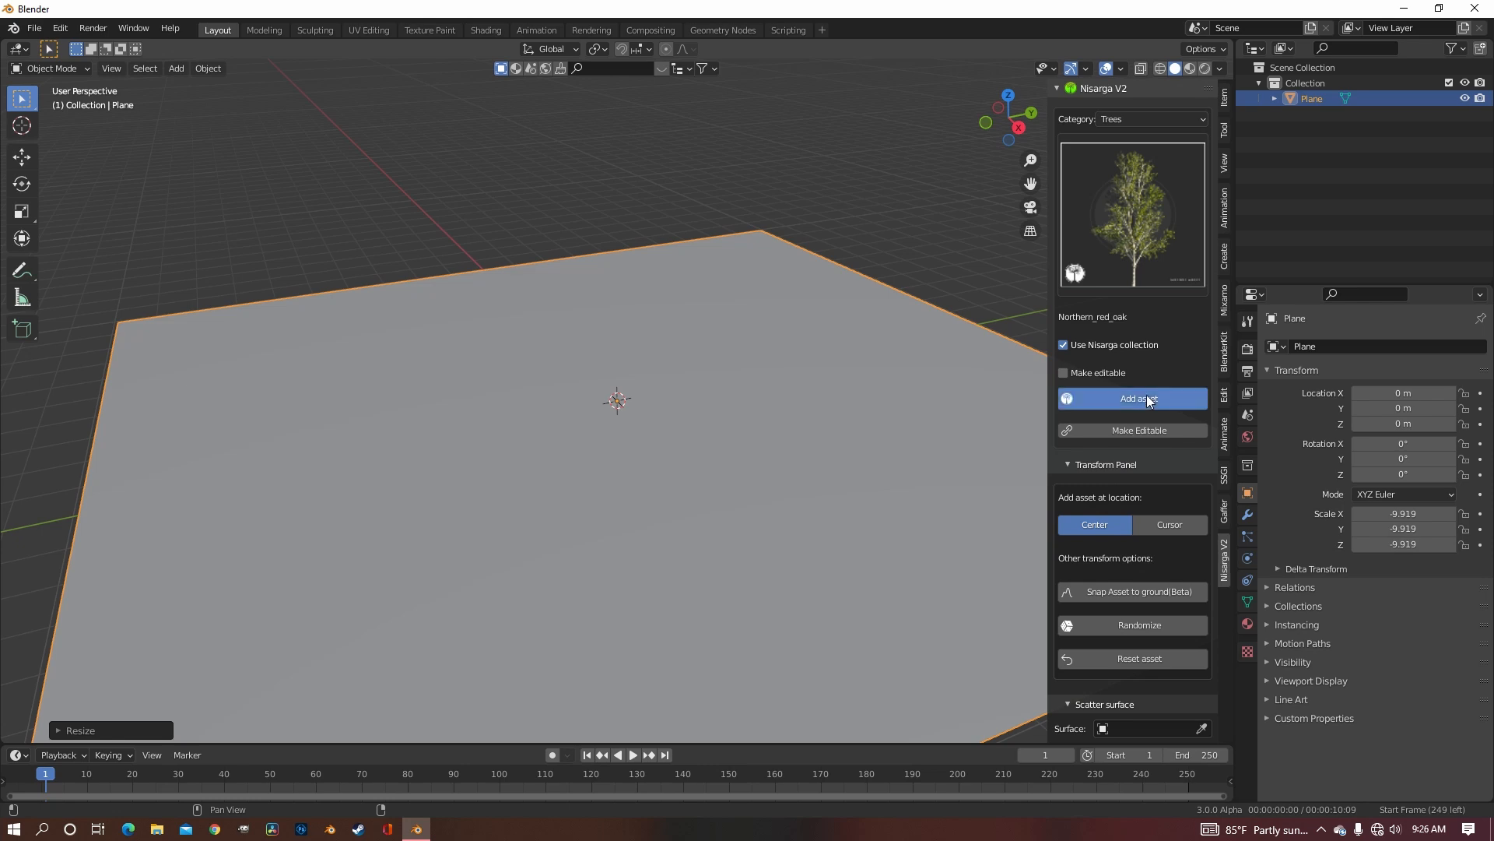
pyautogui.click(1133, 399)
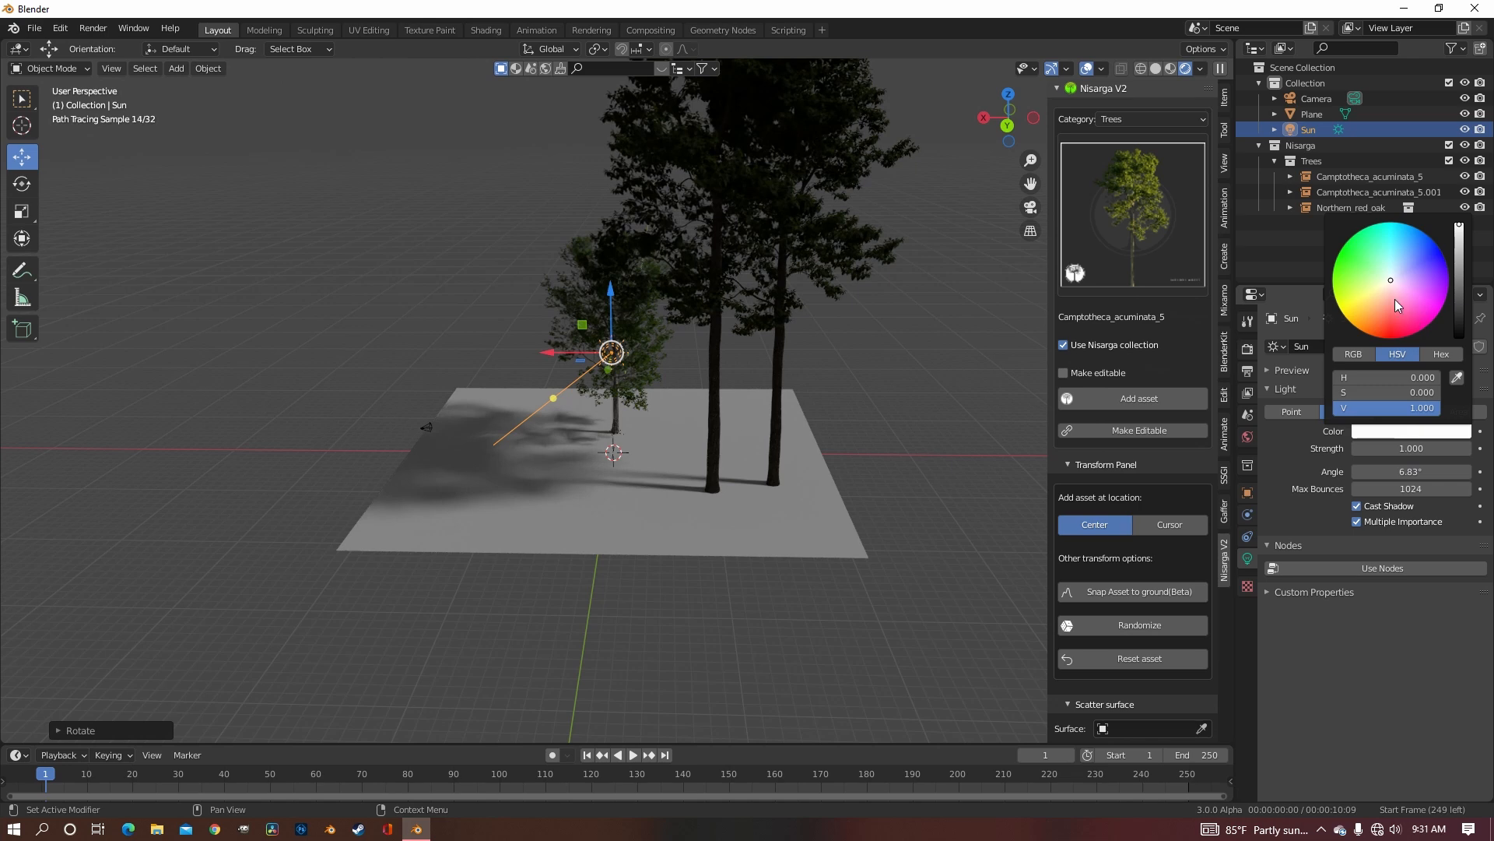
# Step: Choose a warm tint for the Sun light on the colour wheel
pyautogui.click(1376, 292)
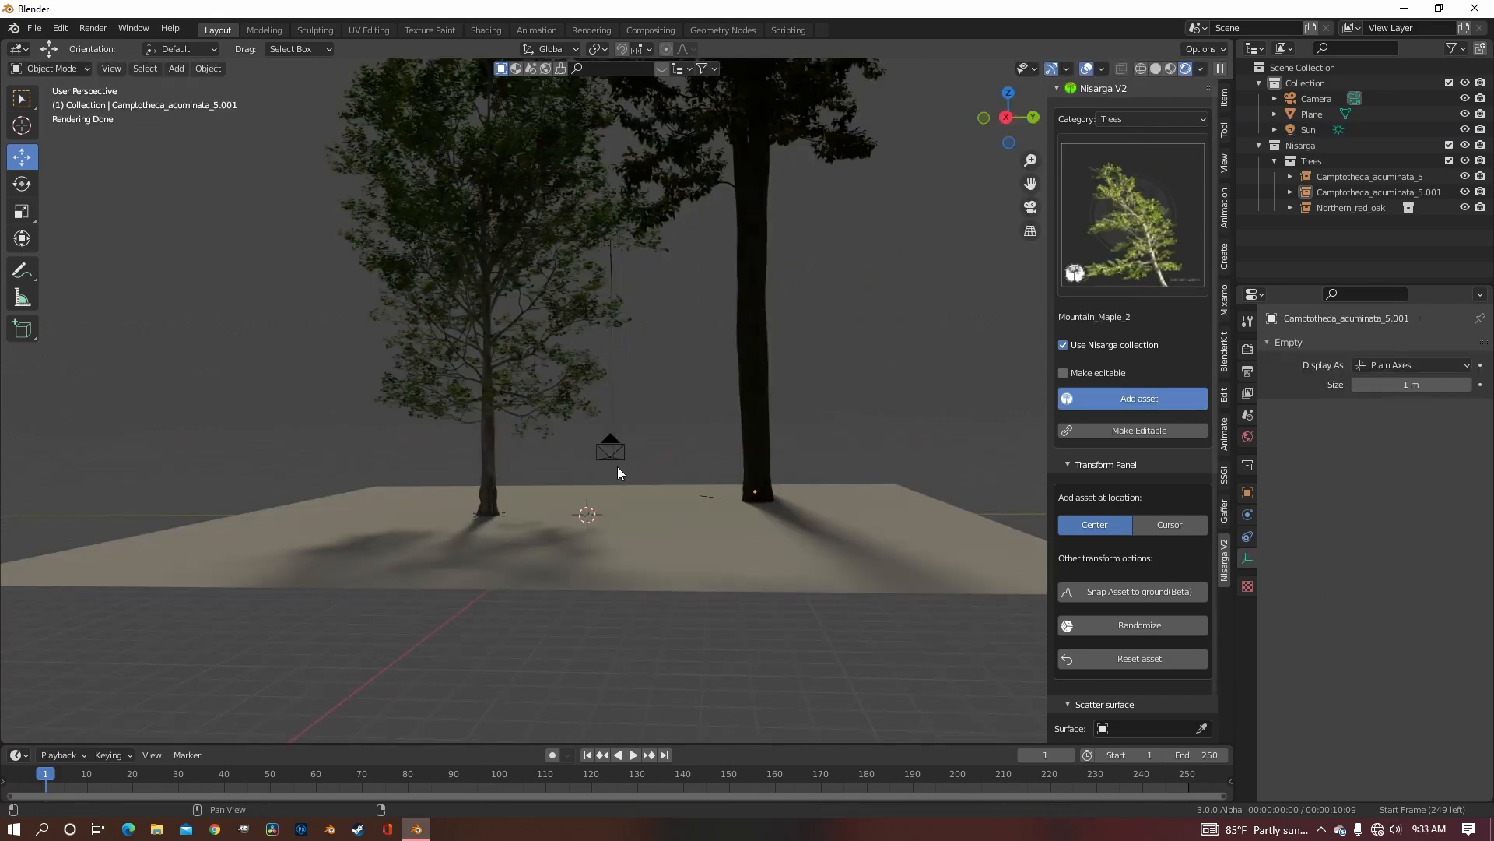
# Step: Add Mountain_Maple_2 to the scene and begin transforming it to fit
pyautogui.click(1132, 397)
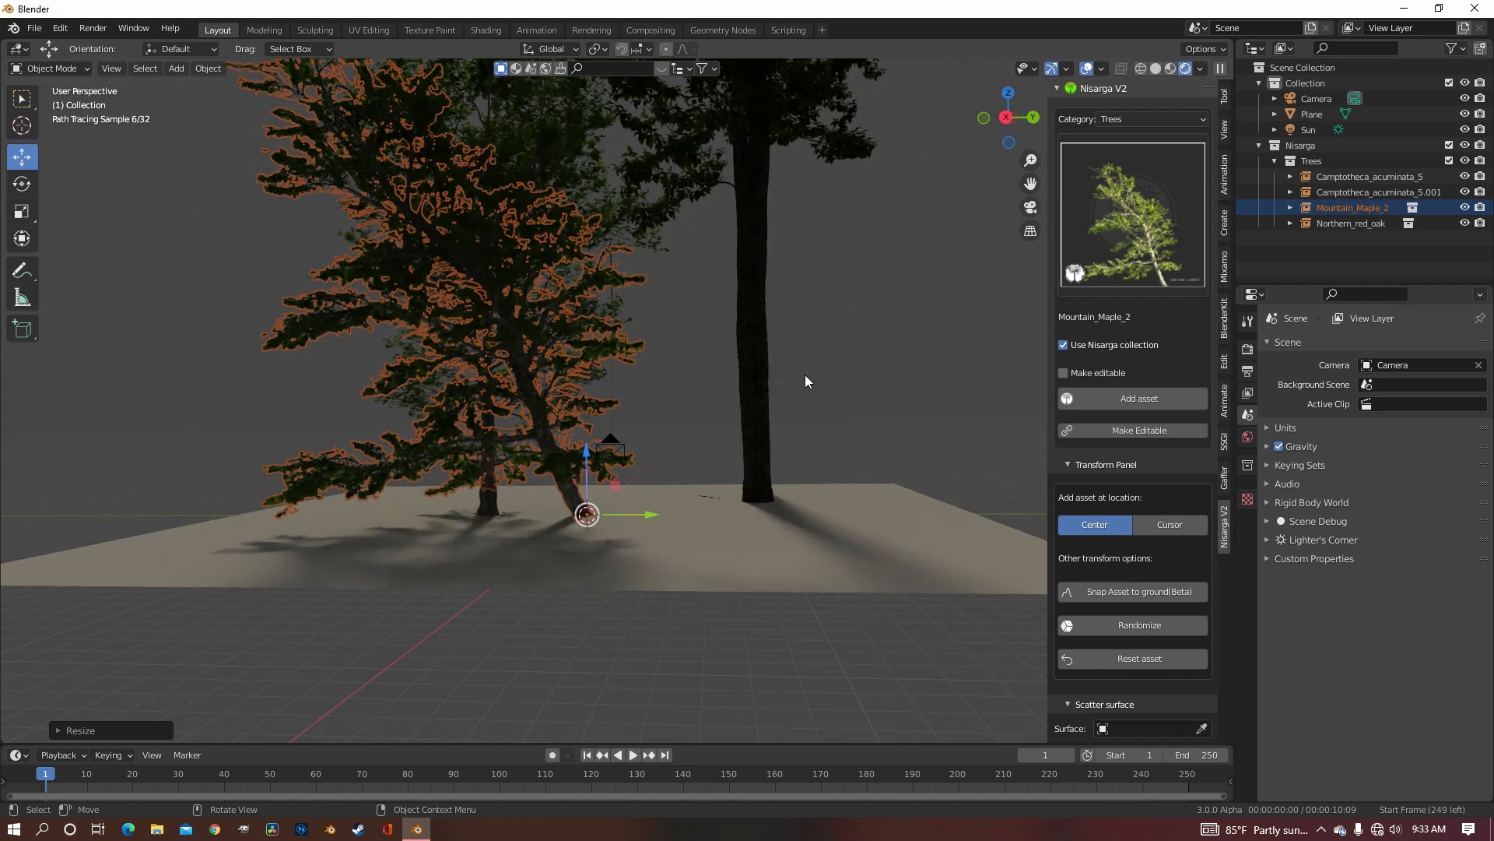
pyautogui.press('r')
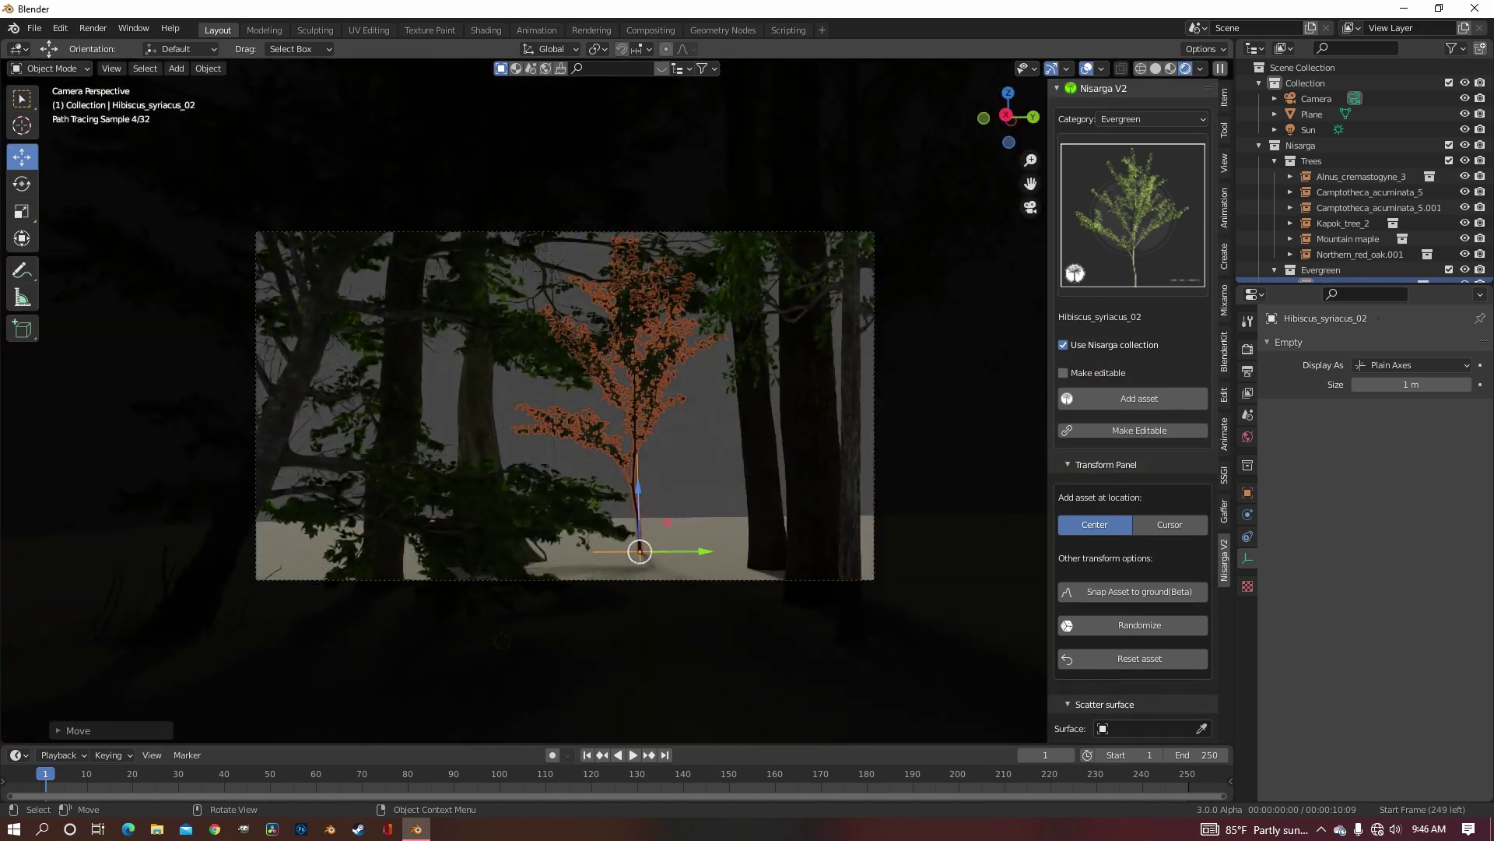
# Step: Adjust the hibiscus shrub and its copy, then select the Sun light
pyautogui.press('s')
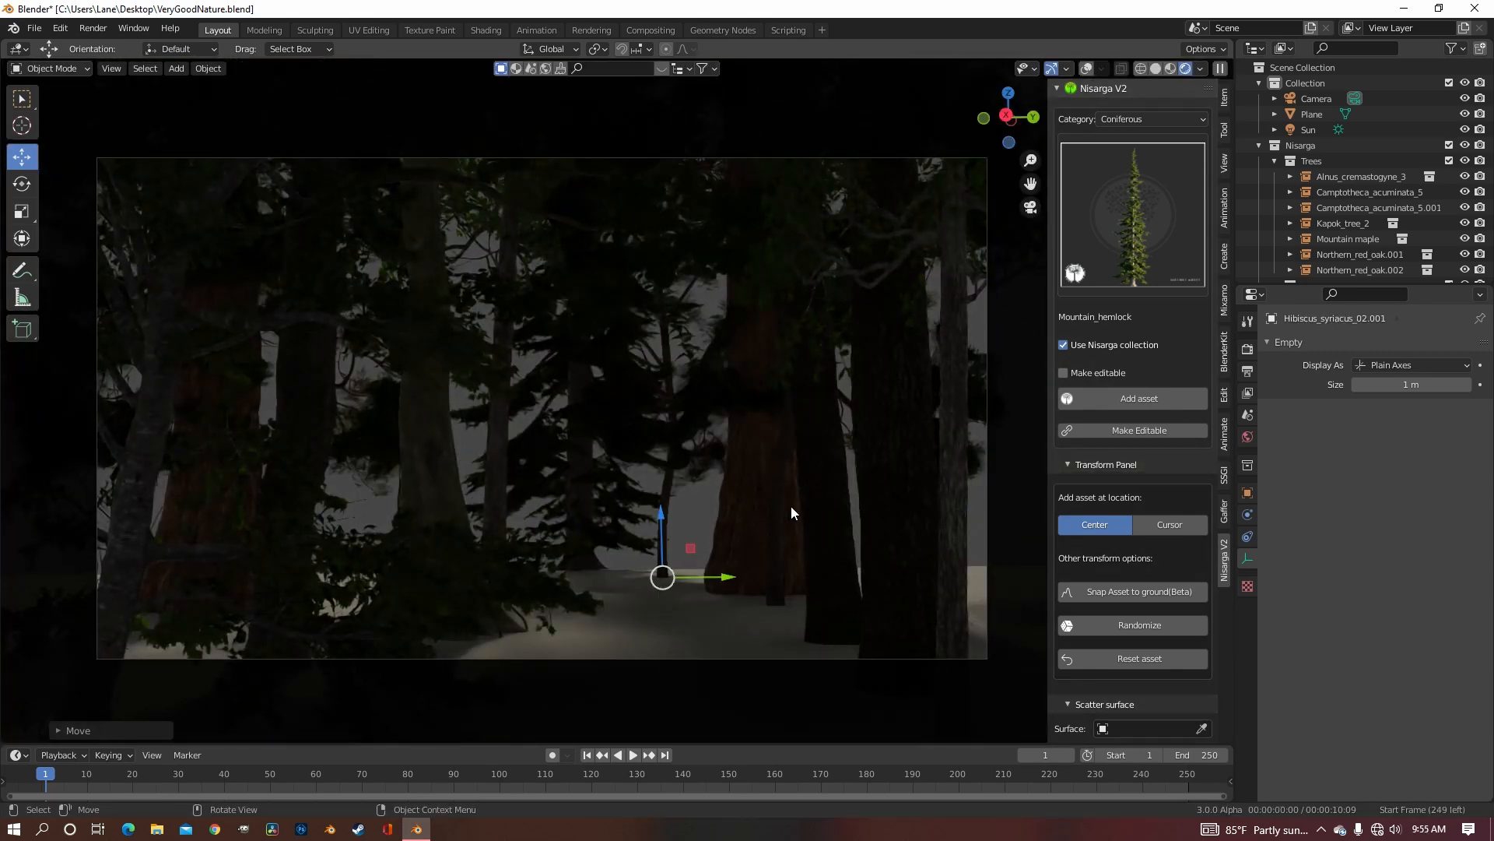
pyautogui.press('s')
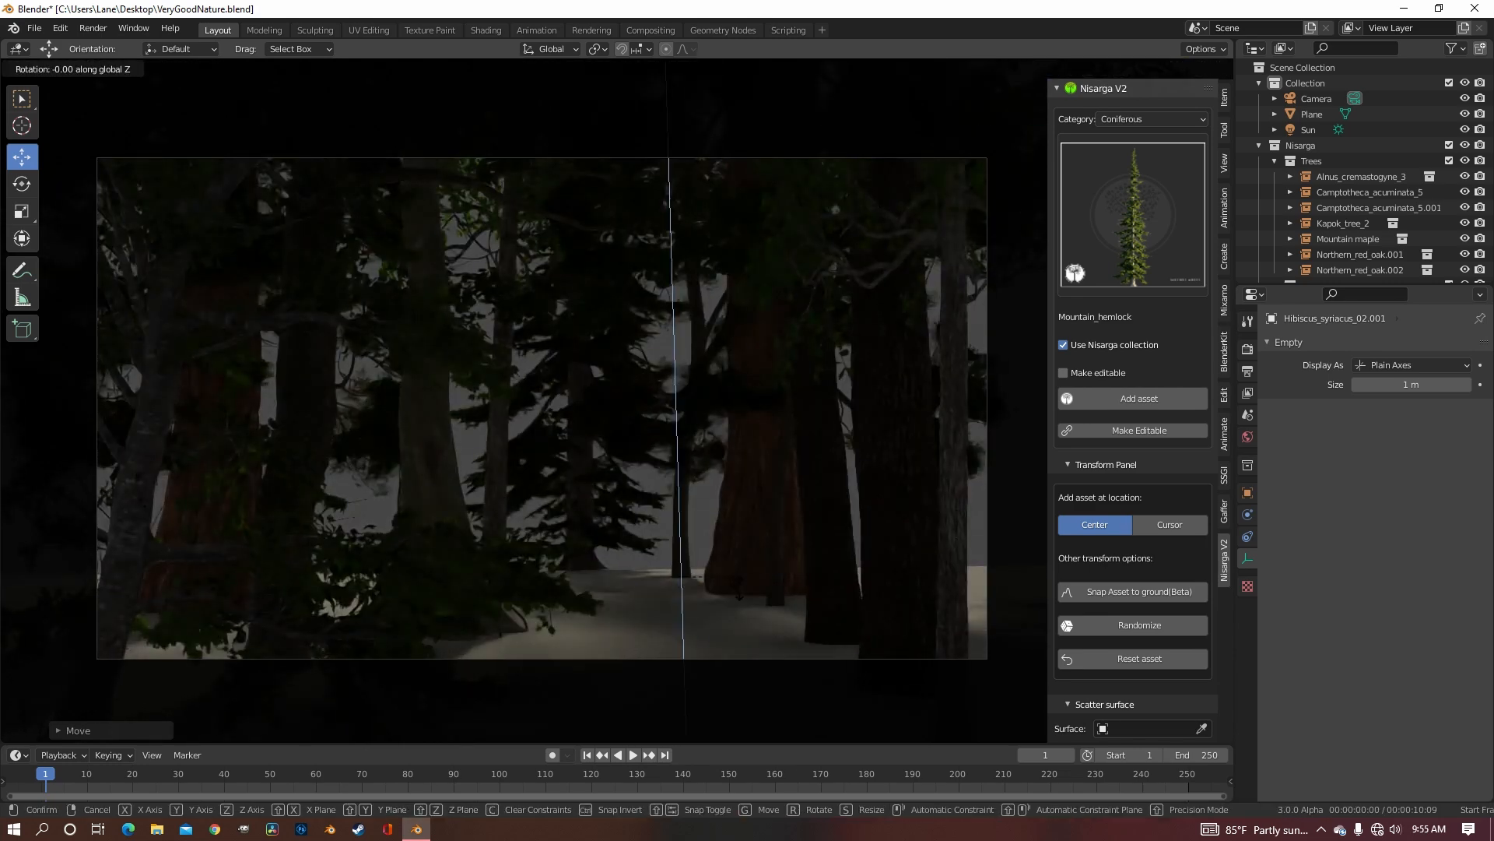
pyautogui.click(1308, 129)
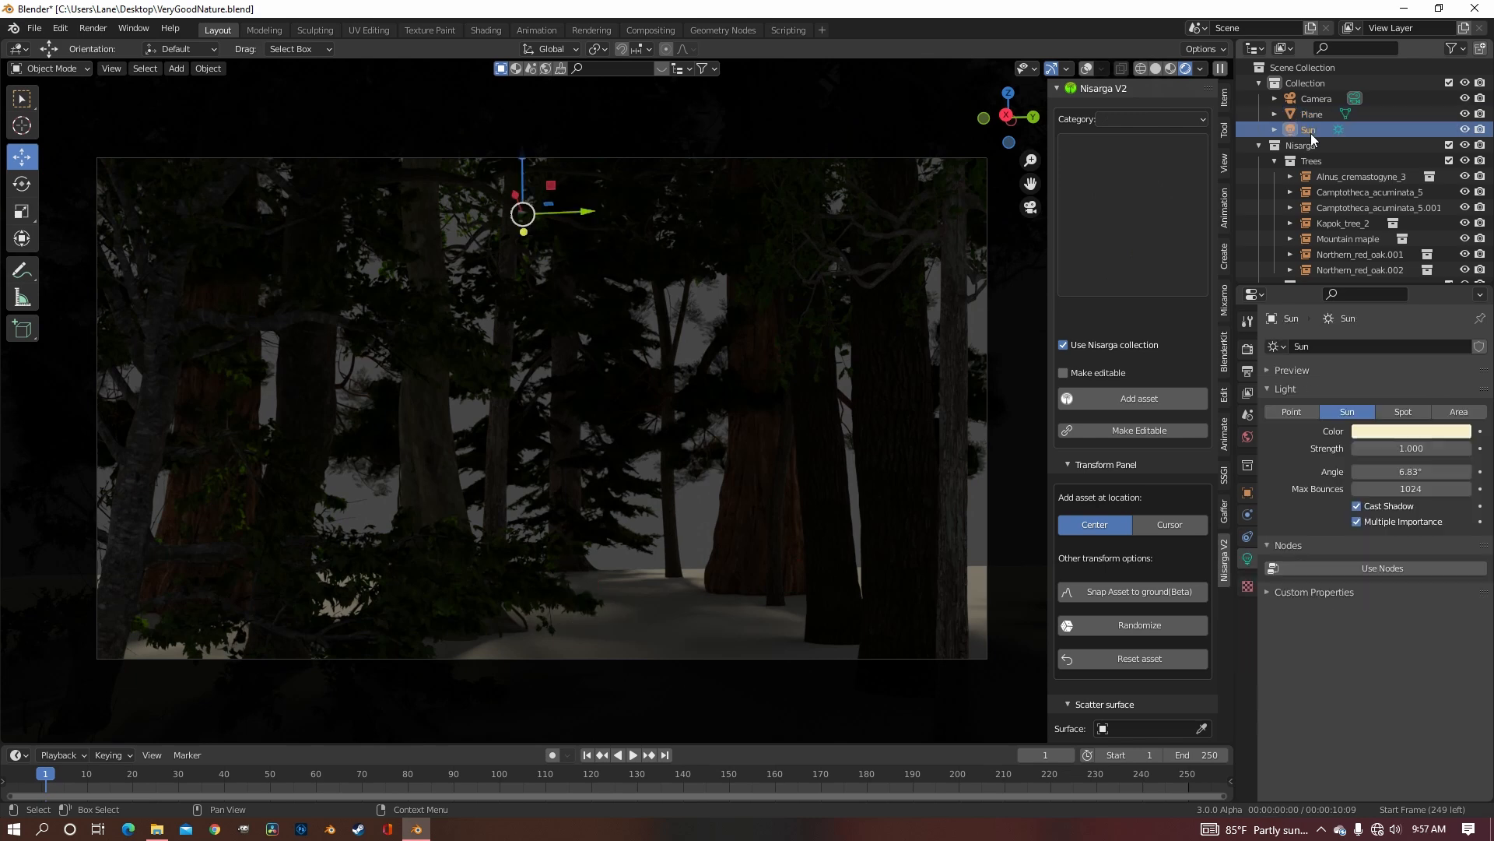
# Step: Edit a Sun light property value to brighten the forest lighting
pyautogui.doubleClick(1411, 449)
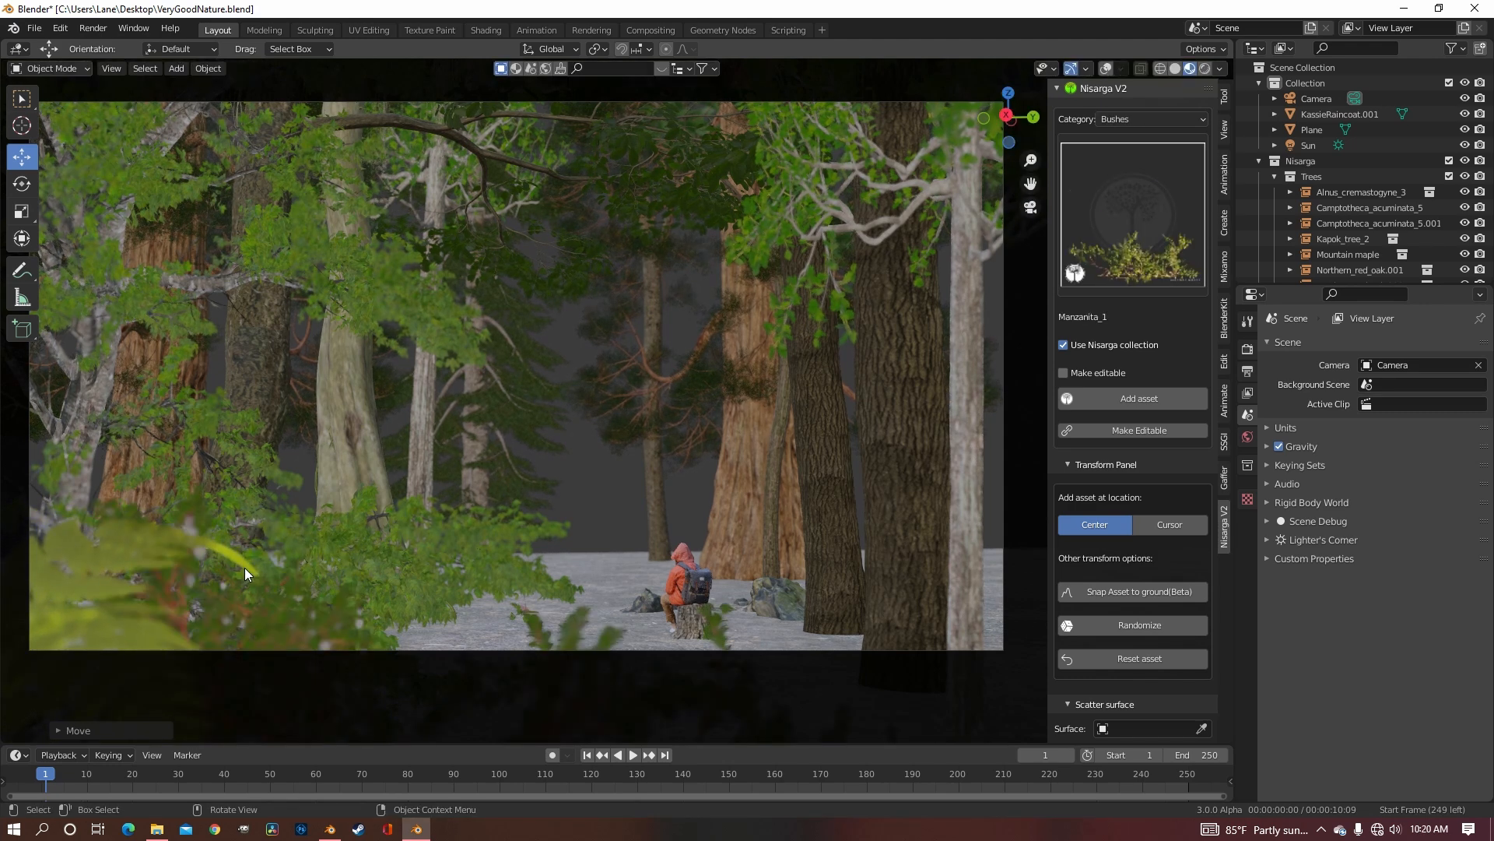
# Step: Rotate a Cheatgrass clump placed near the seated figure
pyautogui.press('r')
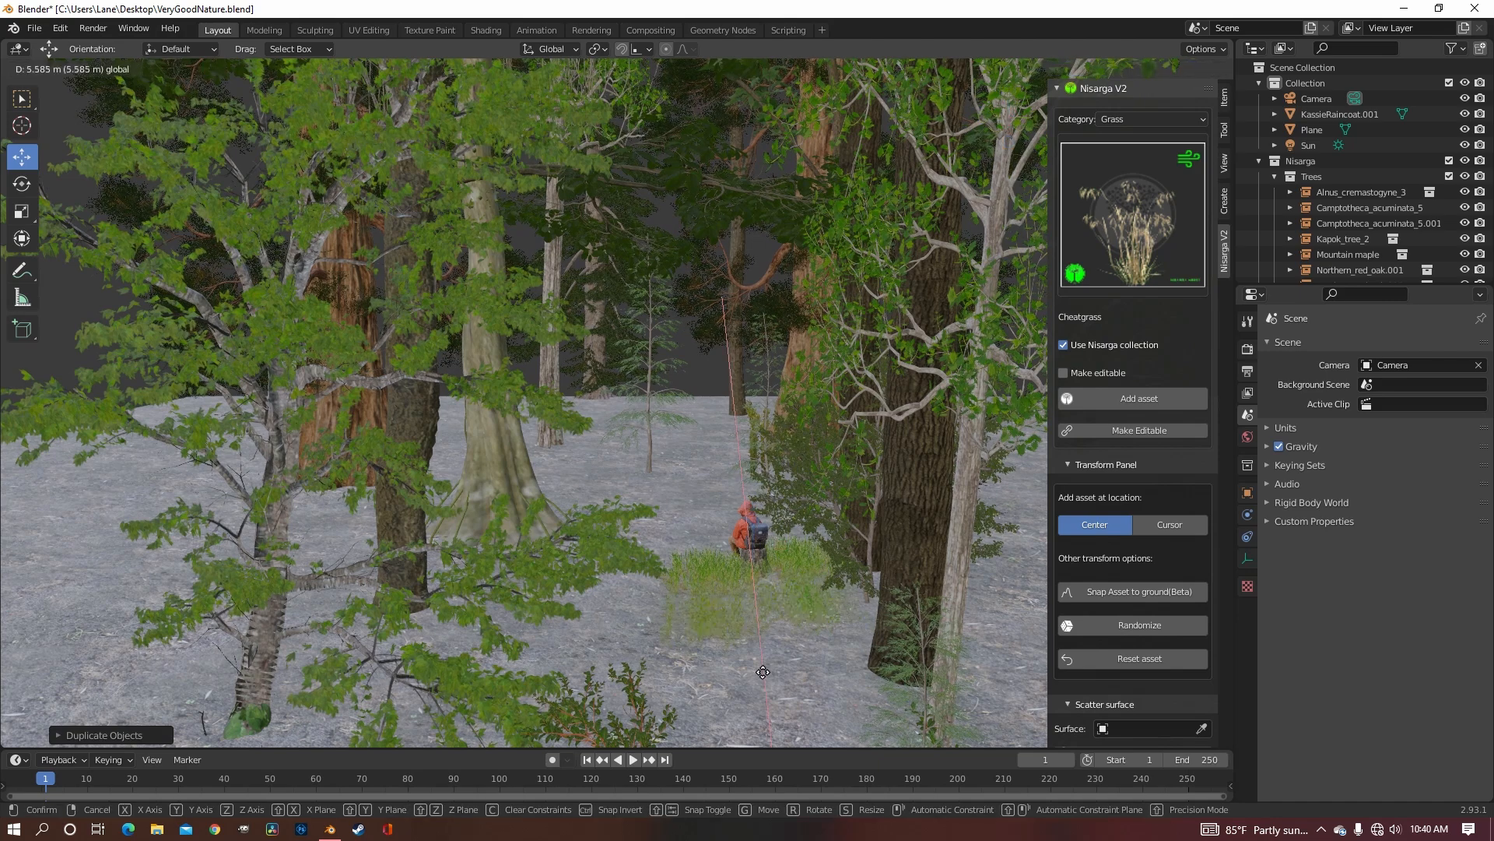
# Step: Drop the duplicated grass clump into place on the forest floor
pyautogui.click(764, 672)
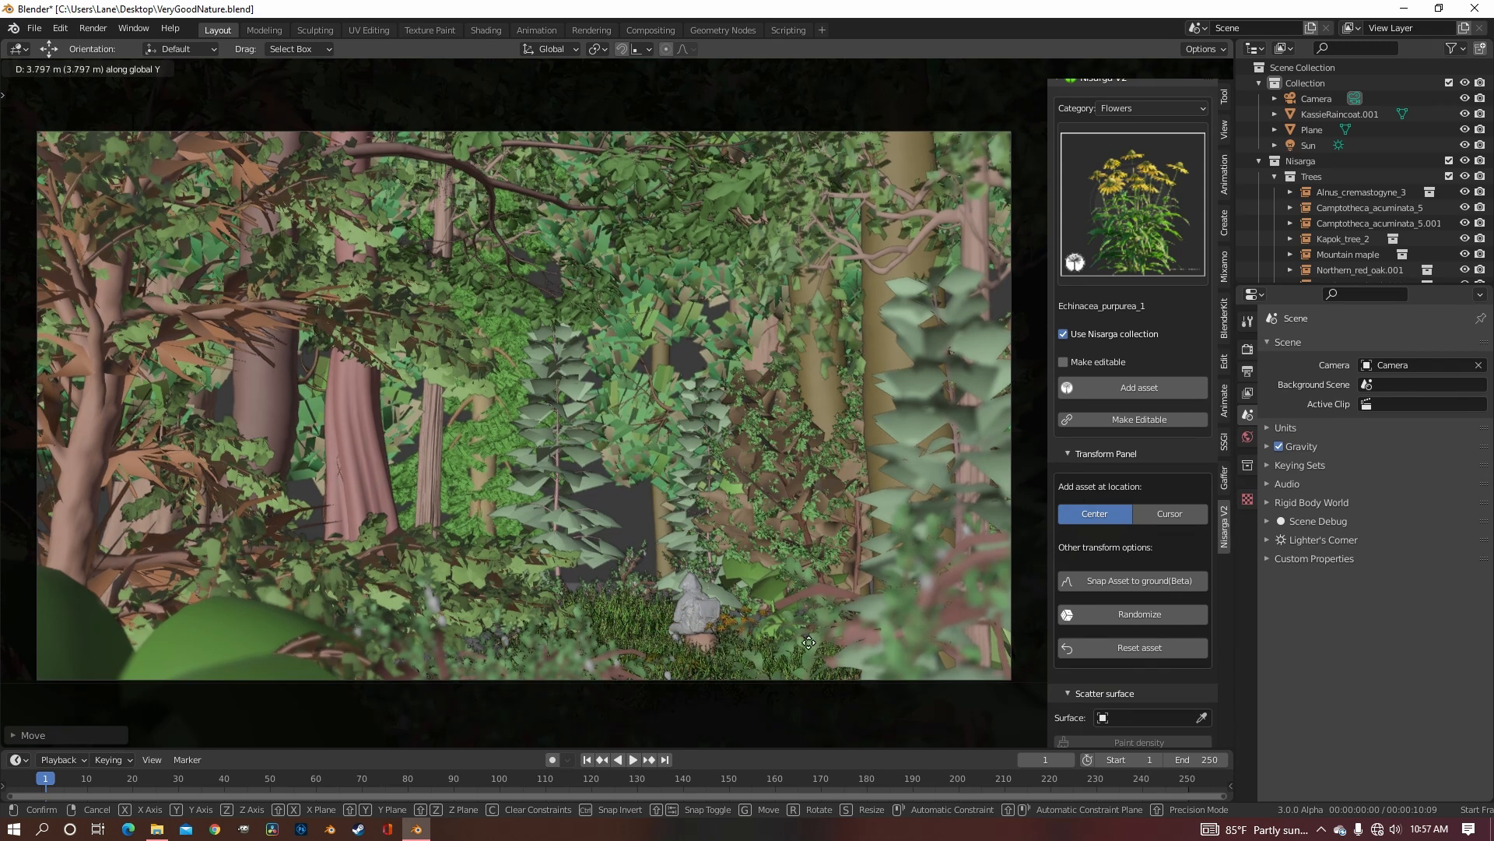
# Step: Scale Rock_1 and rotate it around its vertical axis to sit on the ground
pyautogui.press('s')
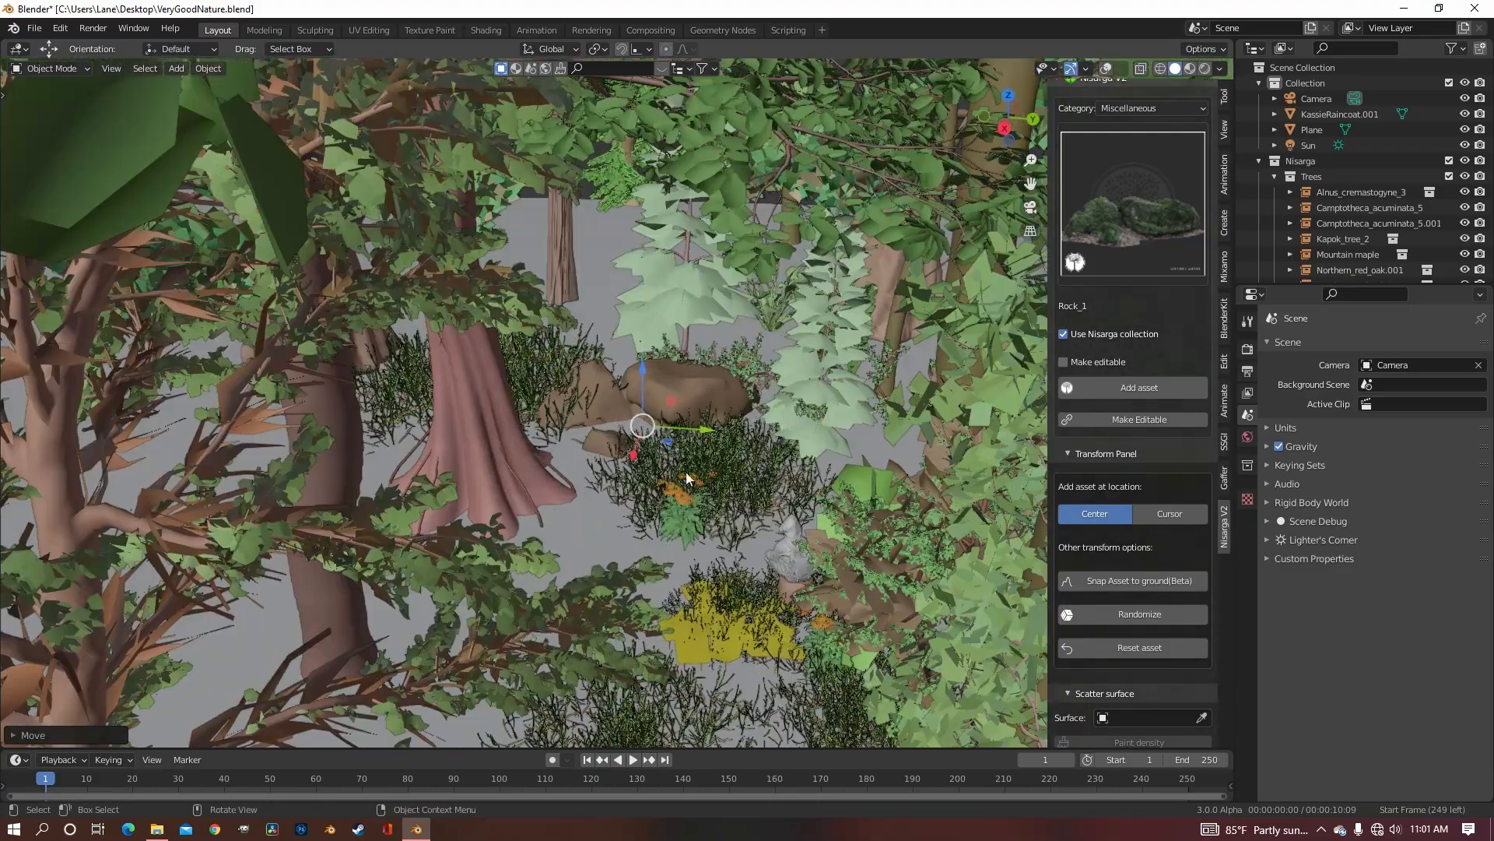
pyautogui.press('r')
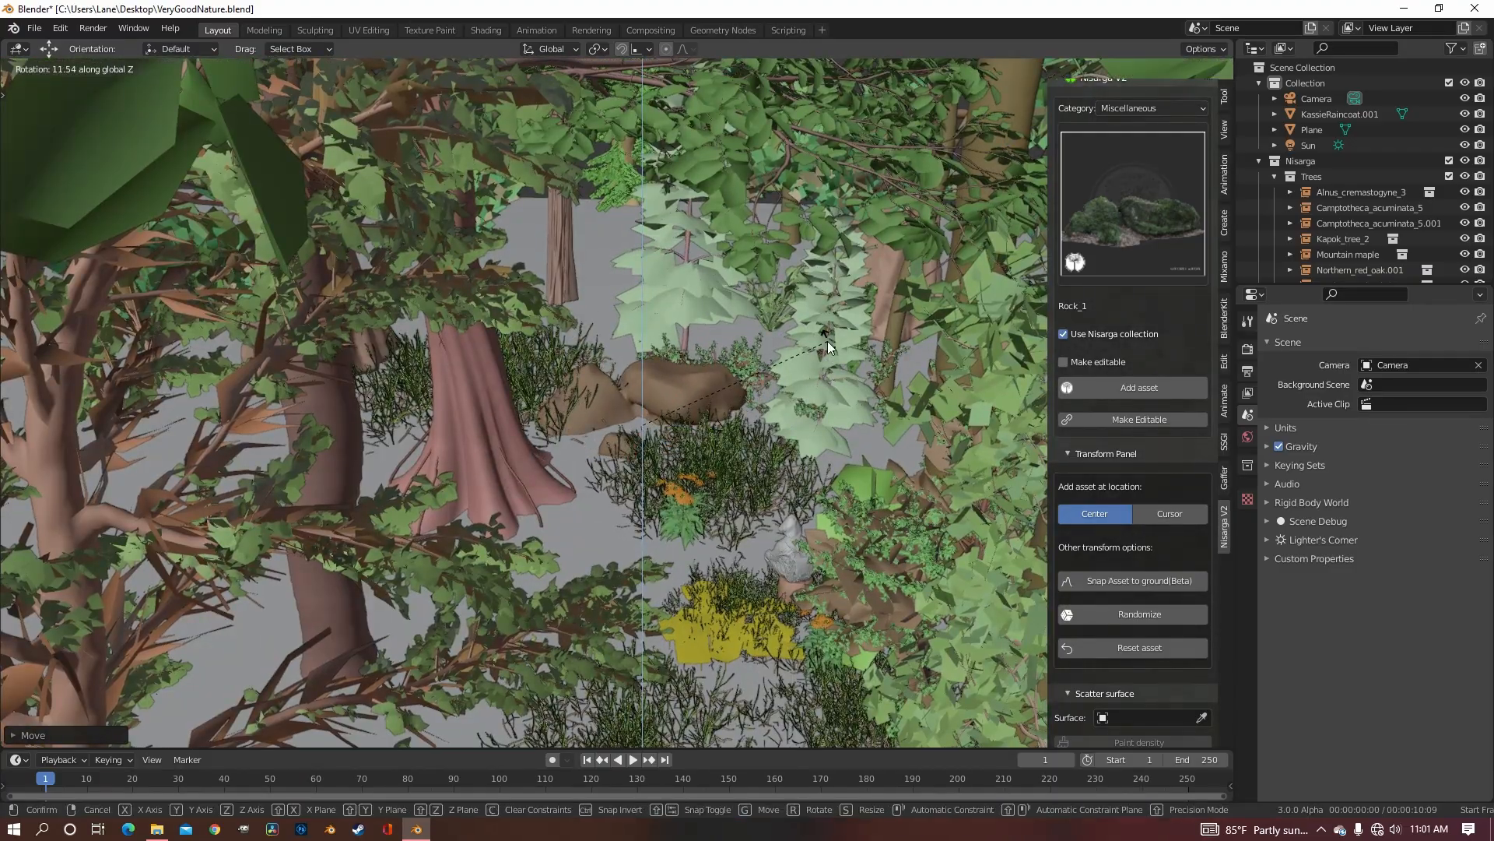